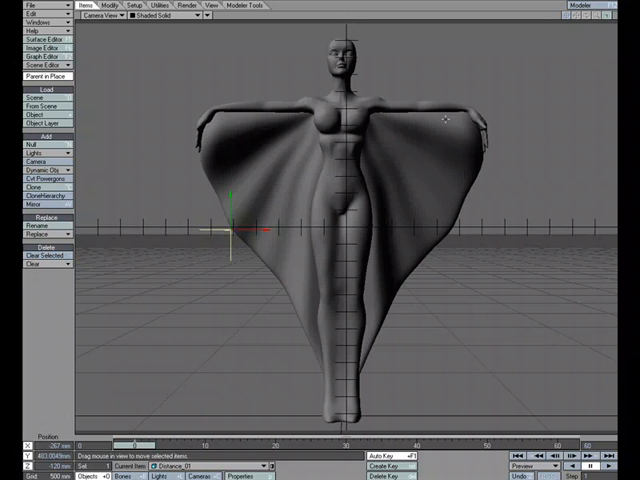
{"action": "mouse_move", "coordinate": [224, 238]}
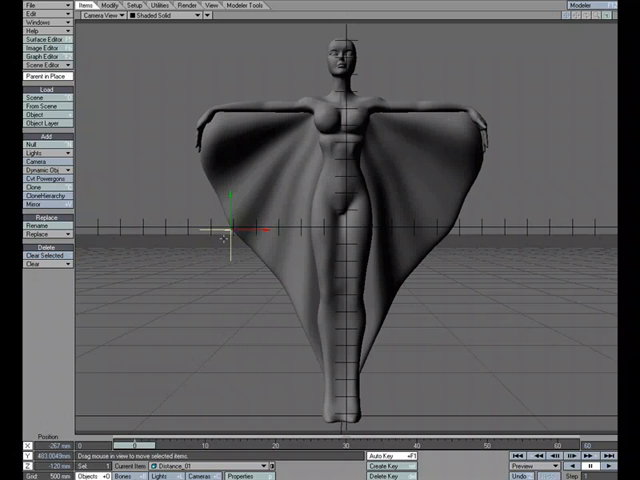
{"action": "mouse_move", "coordinate": [273, 247]}
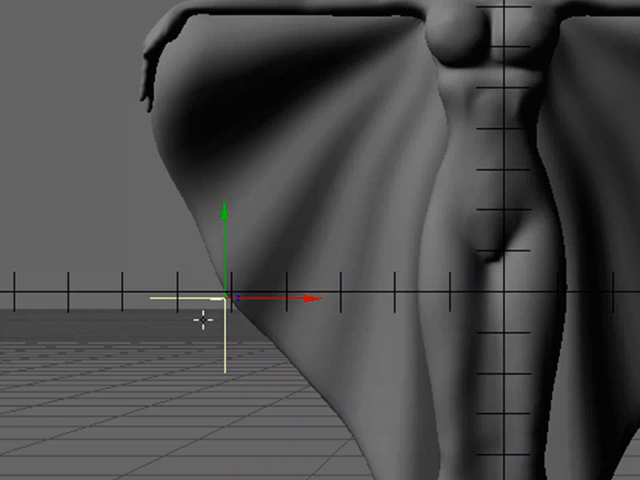
{"action": "mouse_move", "coordinate": [232, 318]}
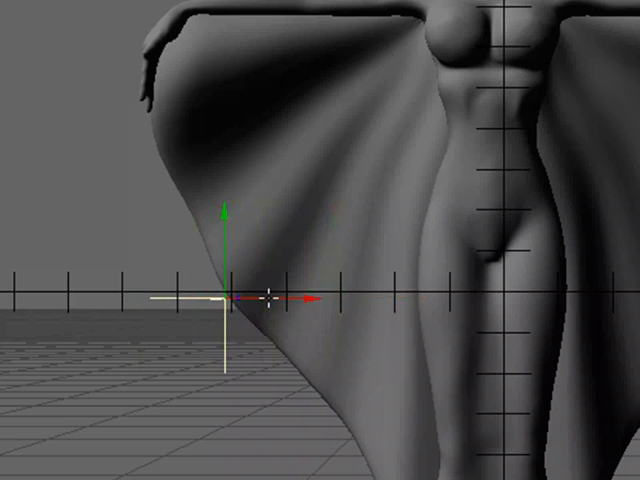
{"action": "mouse_move", "coordinate": [458, 150]}
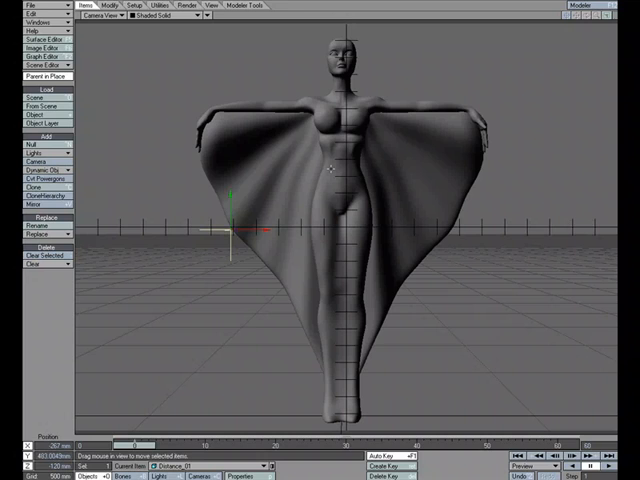
- Add a colour texture layer to the Base surface and open the VIPER preview
{"action": "left_click", "coordinate": [36, 66]}
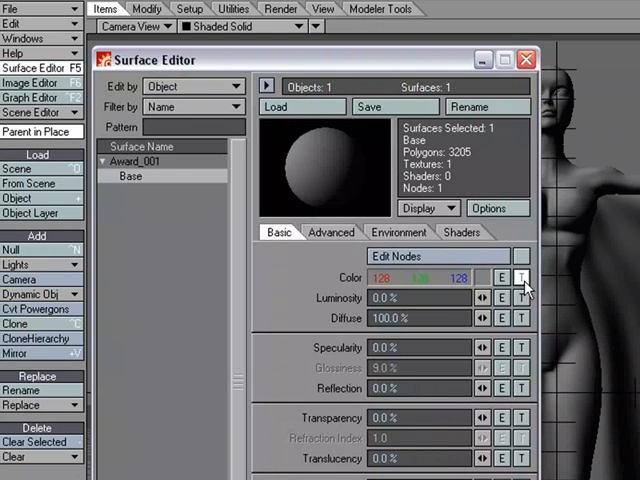
{"action": "left_click", "coordinate": [520, 277]}
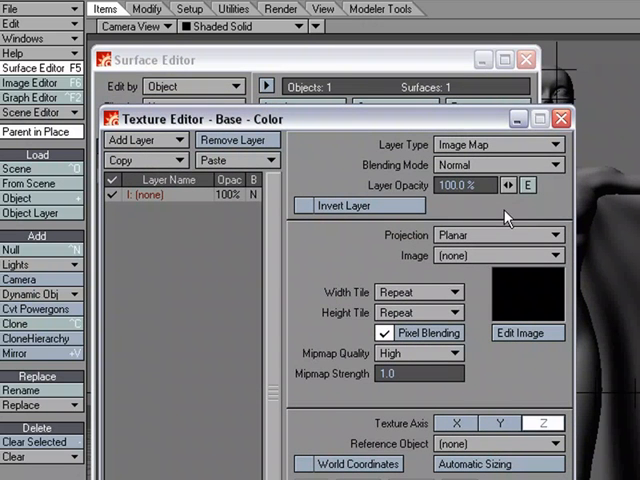
{"action": "left_click", "coordinate": [282, 9]}
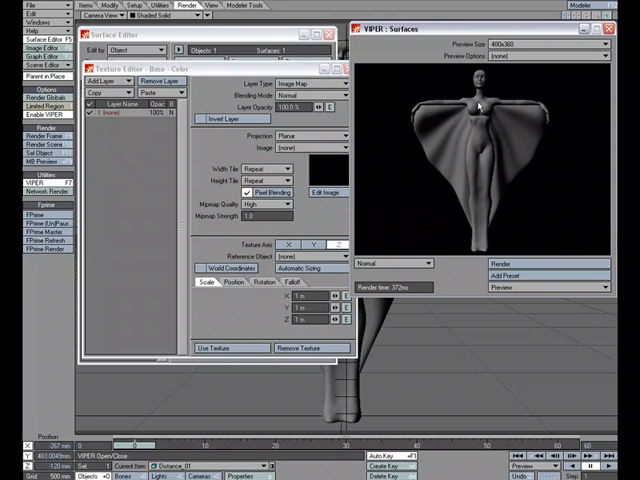
{"action": "mouse_move", "coordinate": [477, 145]}
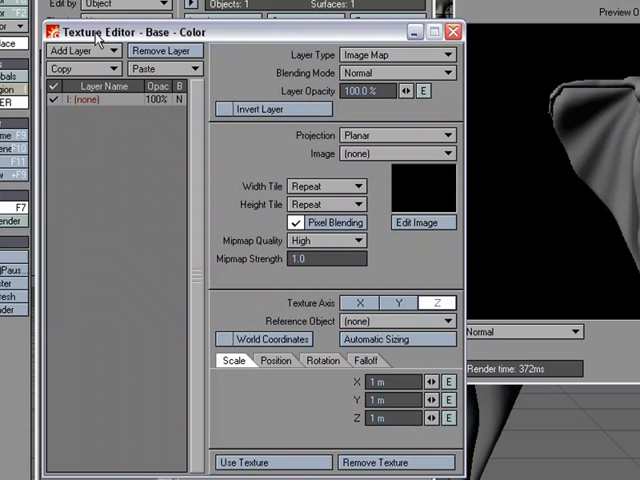
{"action": "mouse_move", "coordinate": [311, 66]}
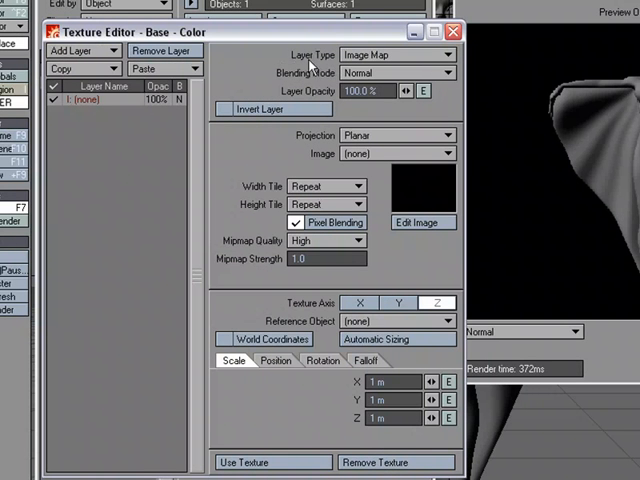
- Make the colour layer a Gradient using Distance to Object, with Distance_01 as the object
{"action": "left_click", "coordinate": [400, 54]}
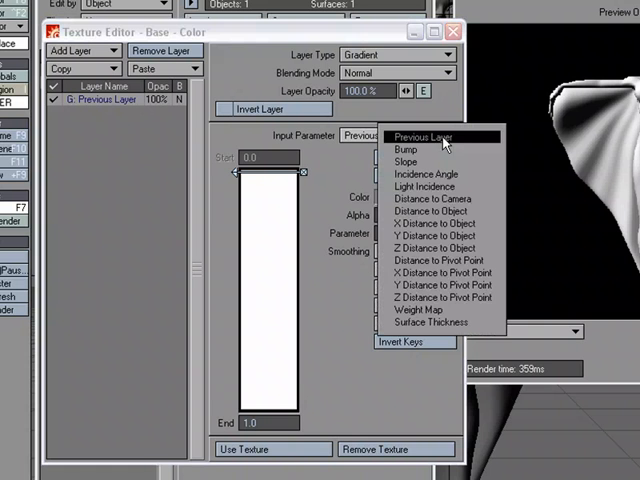
{"action": "left_click", "coordinate": [430, 199]}
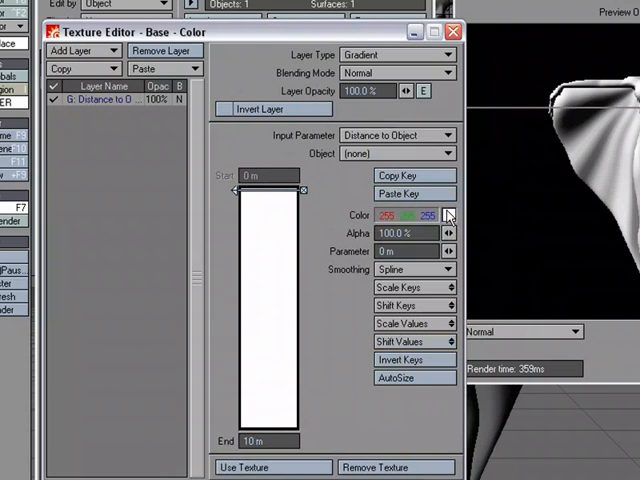
{"action": "mouse_move", "coordinate": [330, 153]}
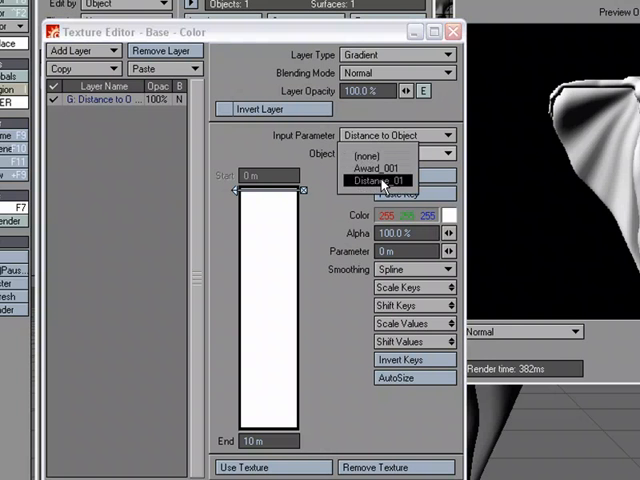
{"action": "left_click", "coordinate": [378, 181]}
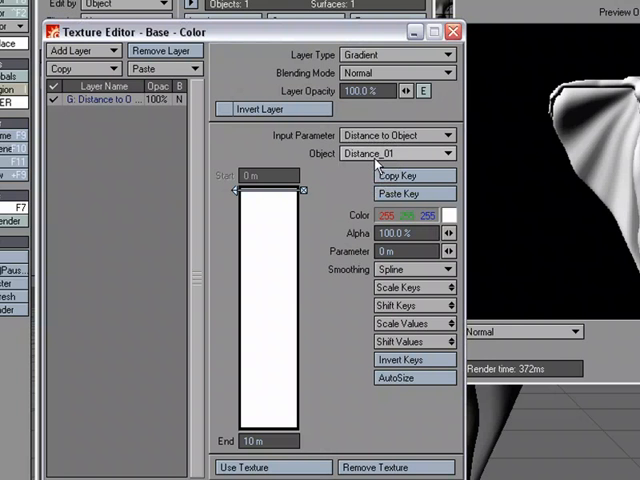
{"action": "mouse_move", "coordinate": [358, 189]}
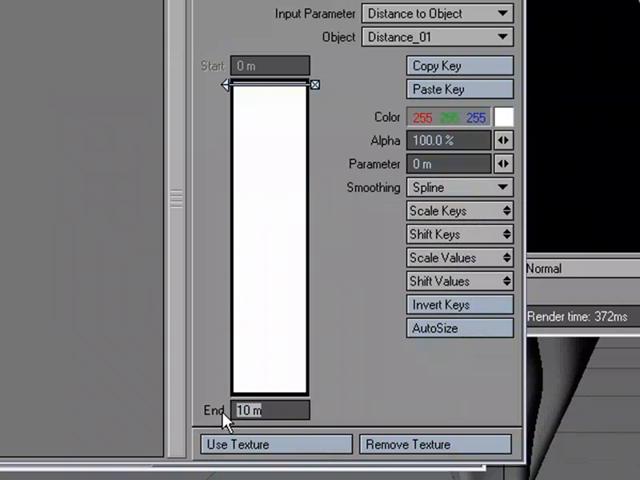
- Set gradient End to 1 m and add a blue (0,128,255) key near the top
{"action": "triple_click", "coordinate": [267, 410]}
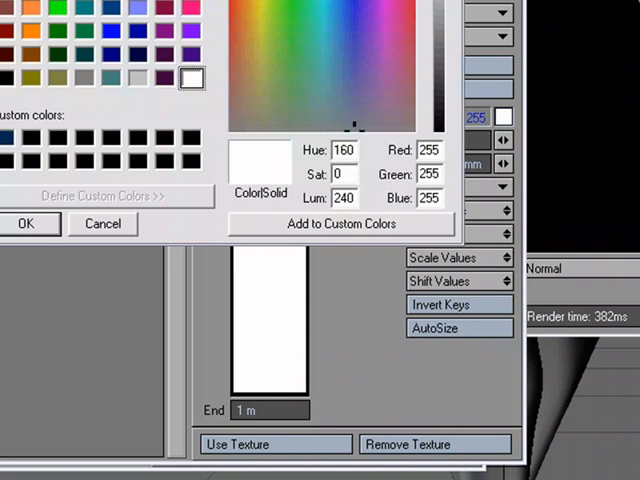
{"action": "left_click", "coordinate": [27, 223]}
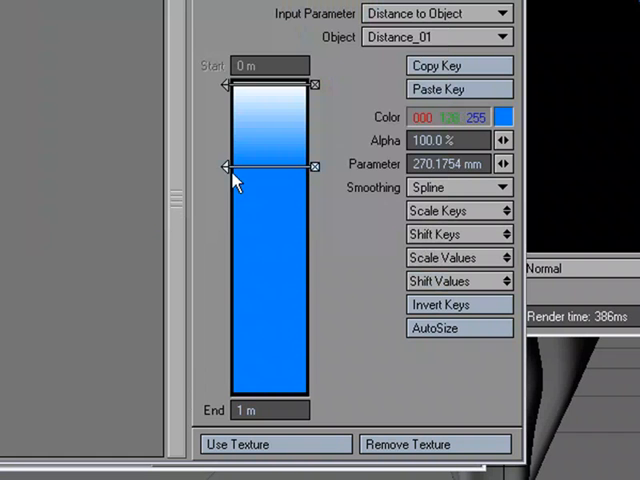
{"action": "left_click_drag", "start_coordinate": [225, 165], "coordinate": [225, 100]}
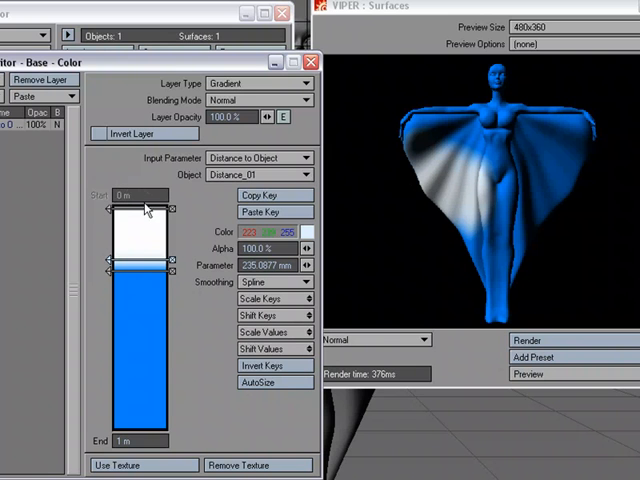
{"action": "mouse_move", "coordinate": [147, 243]}
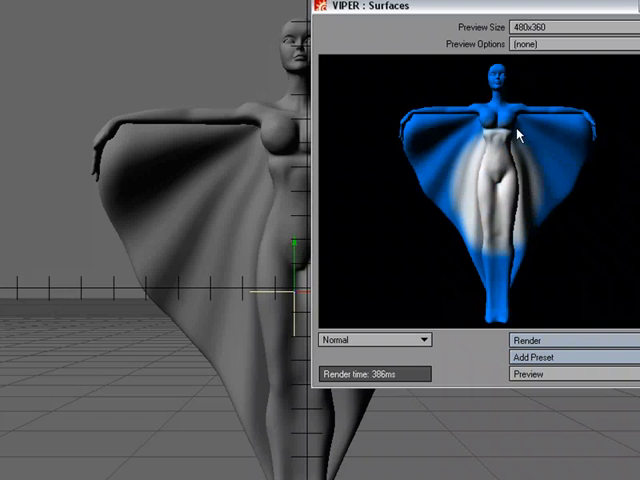
{"action": "mouse_move", "coordinate": [408, 326]}
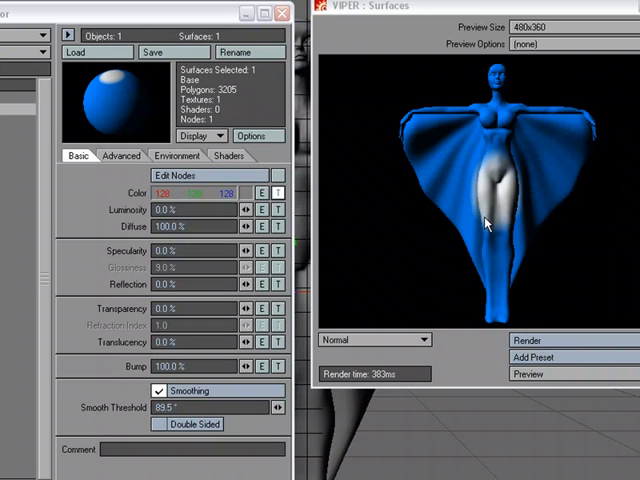
{"action": "mouse_move", "coordinate": [230, 207]}
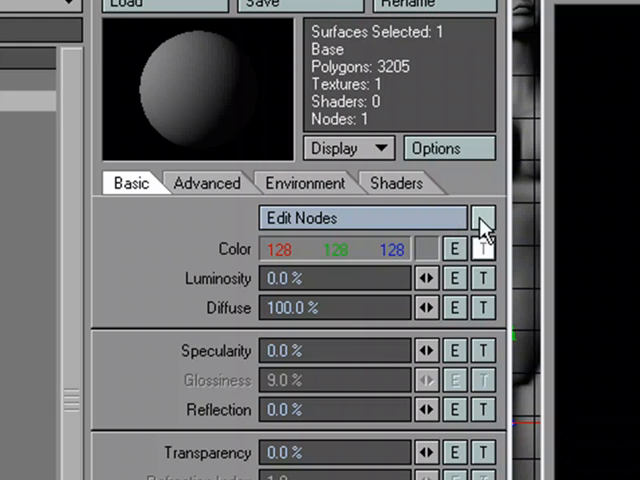
{"action": "mouse_move", "coordinate": [220, 278]}
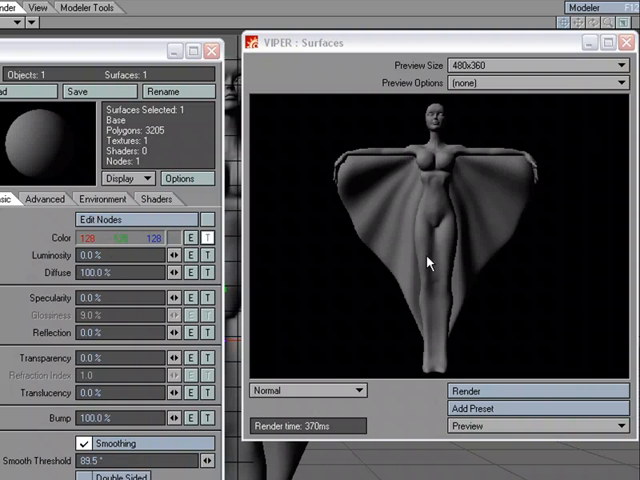
{"action": "mouse_move", "coordinate": [400, 242]}
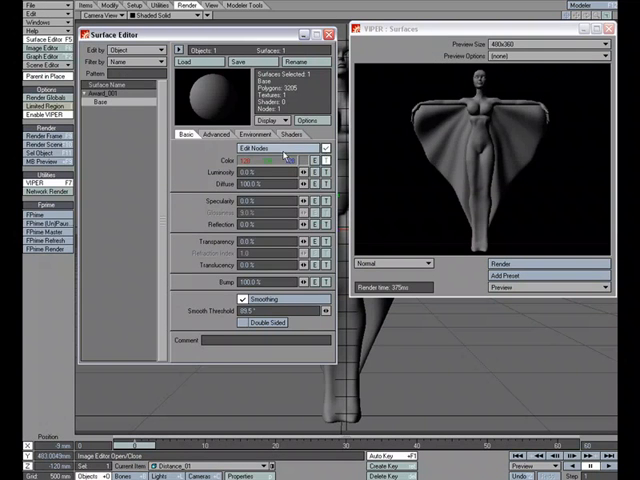
- Open the Base surface's Node Editor and add a Gradient node for the surface colour
{"action": "left_click", "coordinate": [278, 148]}
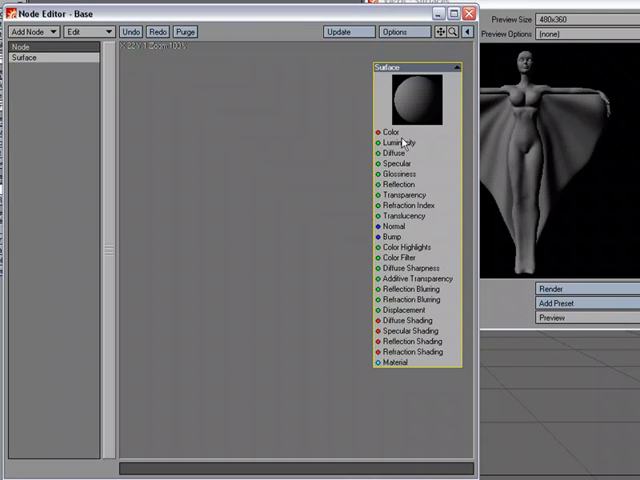
{"action": "left_click", "coordinate": [37, 32]}
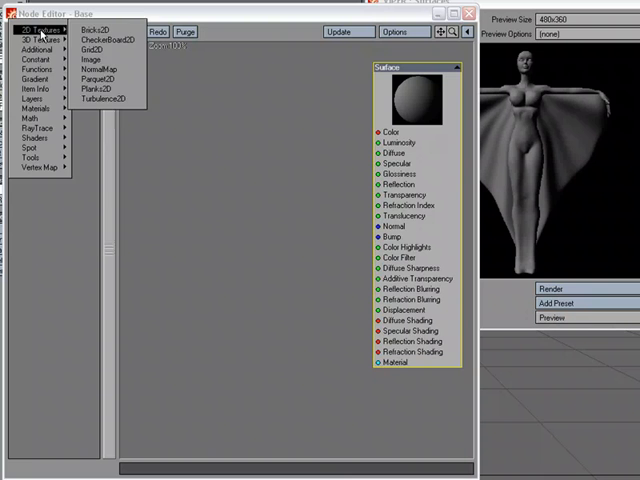
{"action": "left_click", "coordinate": [30, 75]}
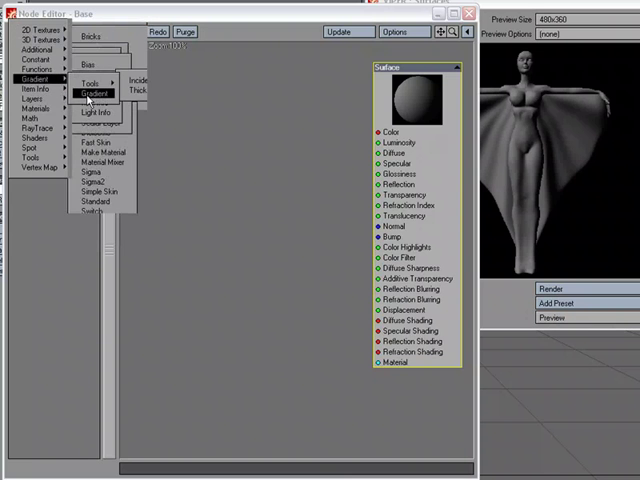
{"action": "left_click", "coordinate": [94, 93]}
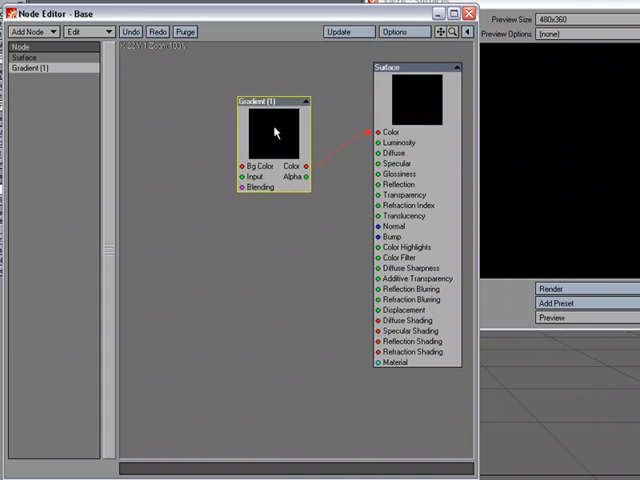
{"action": "double_click", "coordinate": [275, 130]}
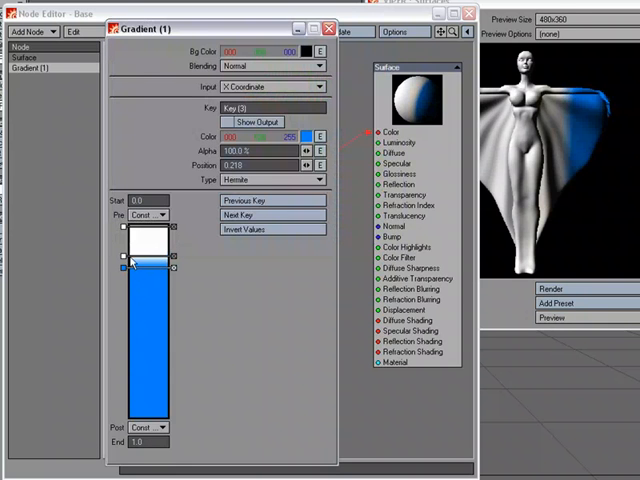
{"action": "left_click_drag", "start_coordinate": [128, 256], "coordinate": [128, 272]}
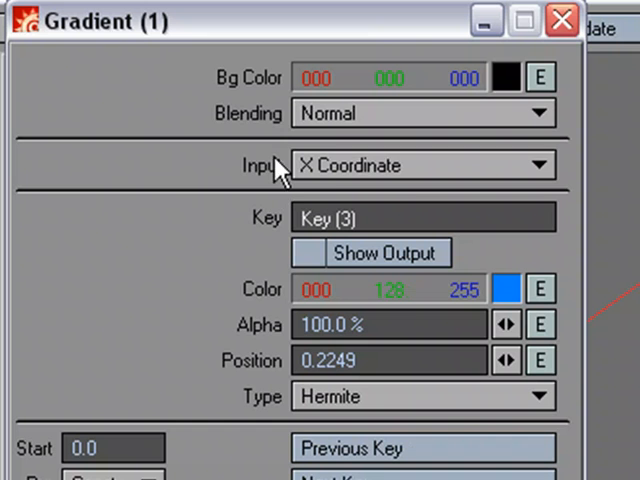
{"action": "mouse_move", "coordinate": [475, 178]}
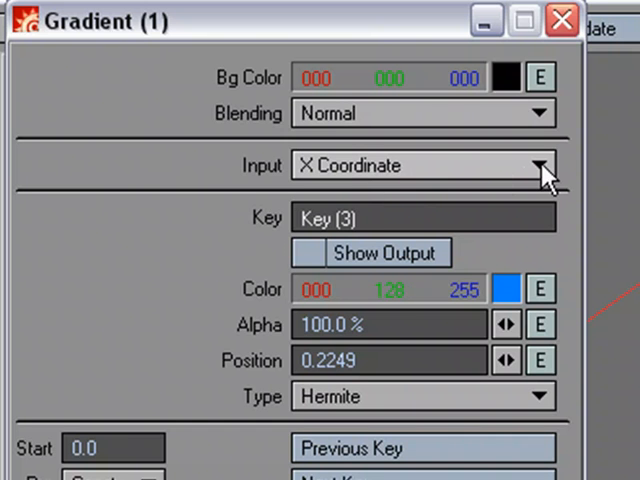
{"action": "mouse_move", "coordinate": [250, 185]}
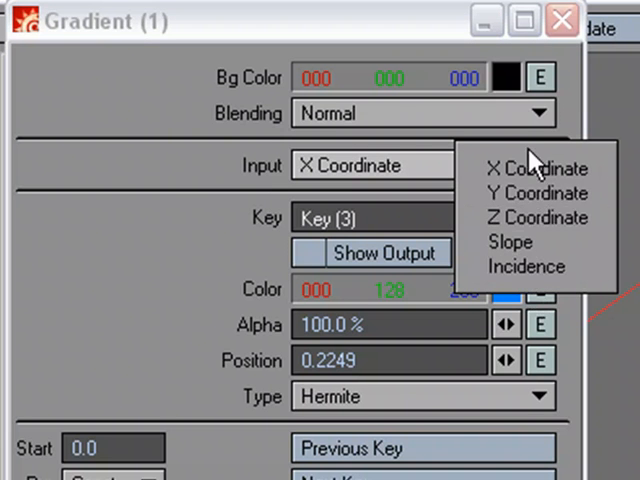
{"action": "mouse_move", "coordinate": [527, 218]}
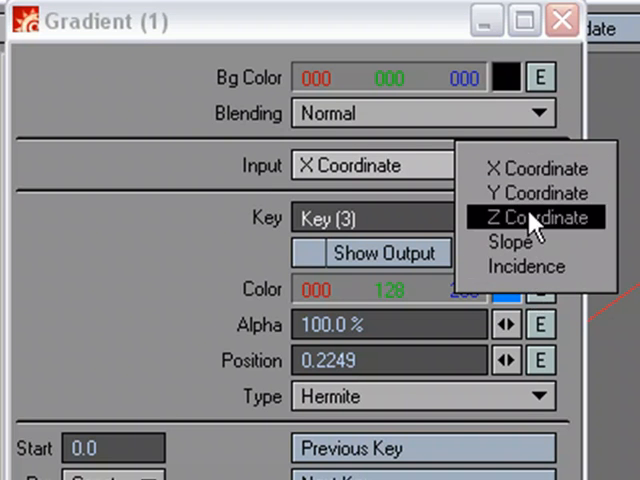
{"action": "mouse_move", "coordinate": [525, 267]}
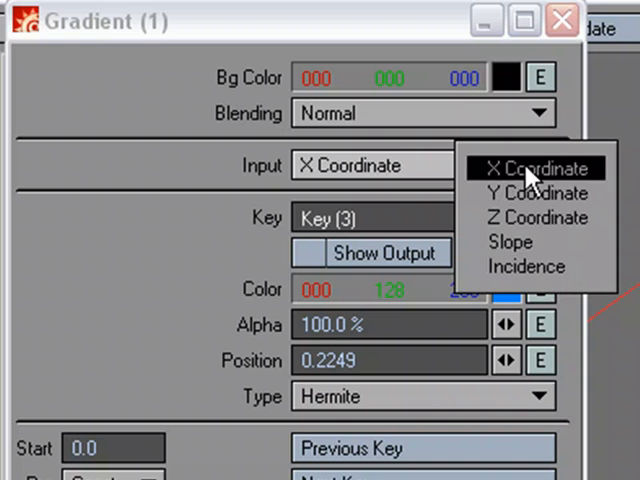
{"action": "mouse_move", "coordinate": [372, 320]}
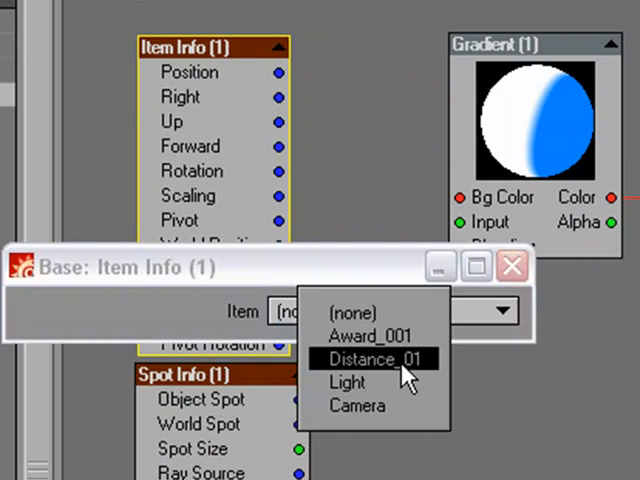
- Choose Distance_01 as the Item in the Item Info node
{"action": "left_click", "coordinate": [369, 358]}
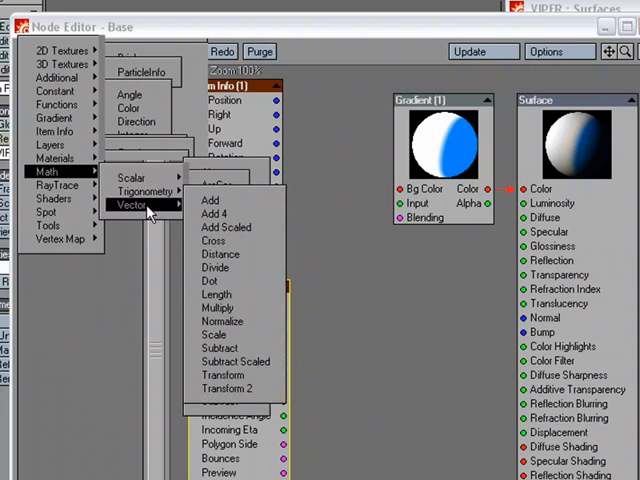
- Add a vector Distance node beside the info nodes and wire its Result into Gradient Input
{"action": "left_click", "coordinate": [218, 253]}
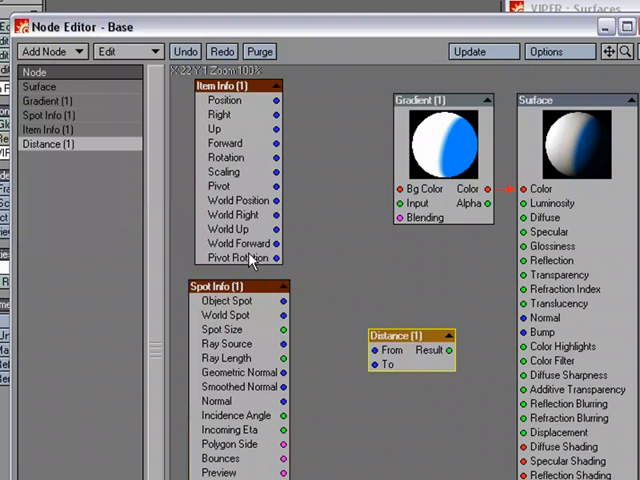
{"action": "left_click_drag", "start_coordinate": [410, 335], "coordinate": [340, 210]}
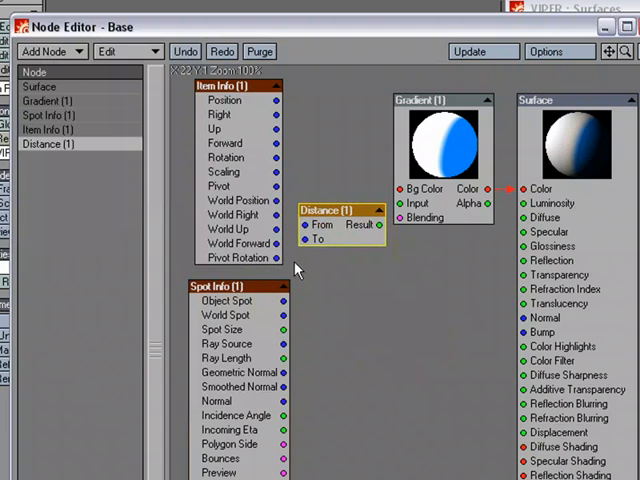
{"action": "mouse_move", "coordinate": [308, 258]}
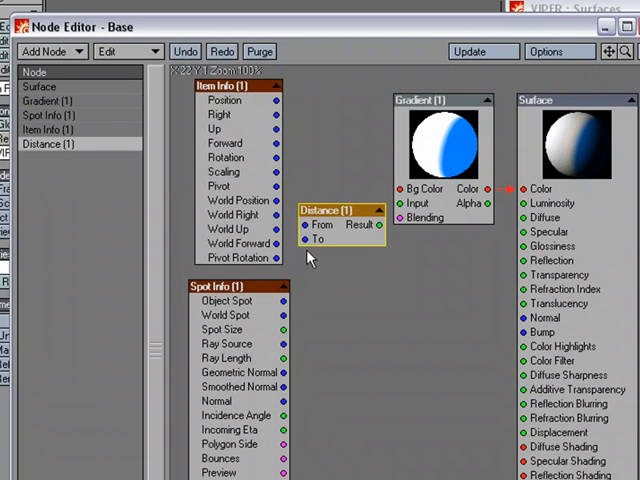
{"action": "mouse_move", "coordinate": [283, 103]}
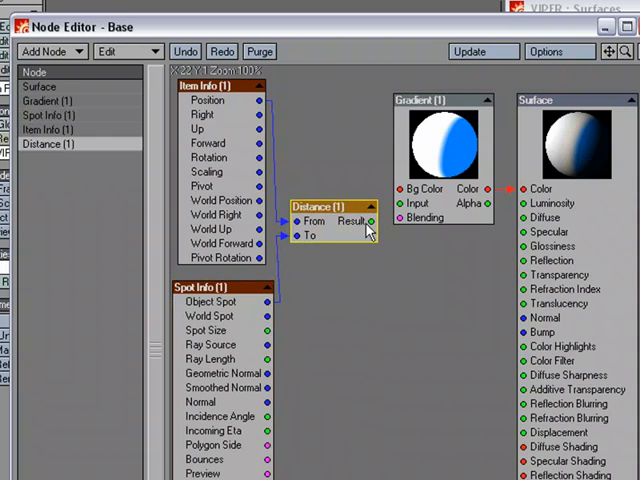
{"action": "left_click_drag", "start_coordinate": [370, 221], "coordinate": [398, 205]}
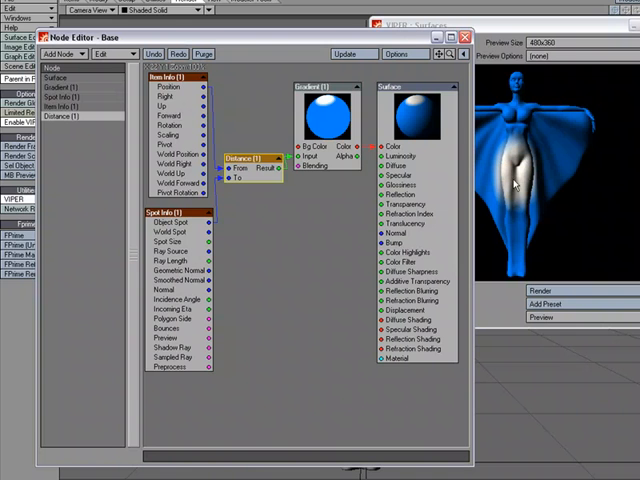
{"action": "mouse_move", "coordinate": [517, 178]}
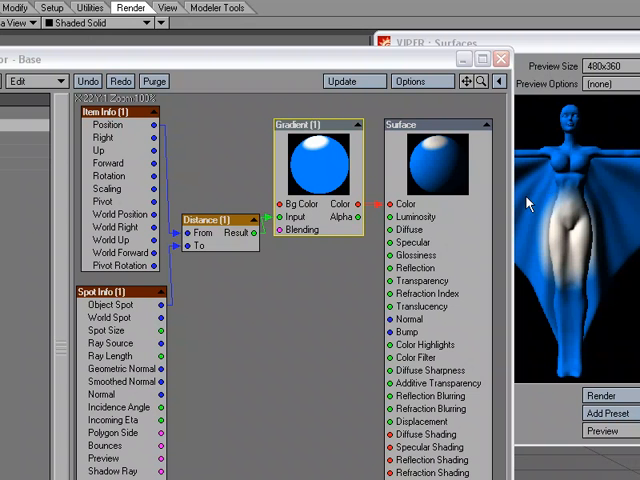
{"action": "mouse_move", "coordinate": [577, 188]}
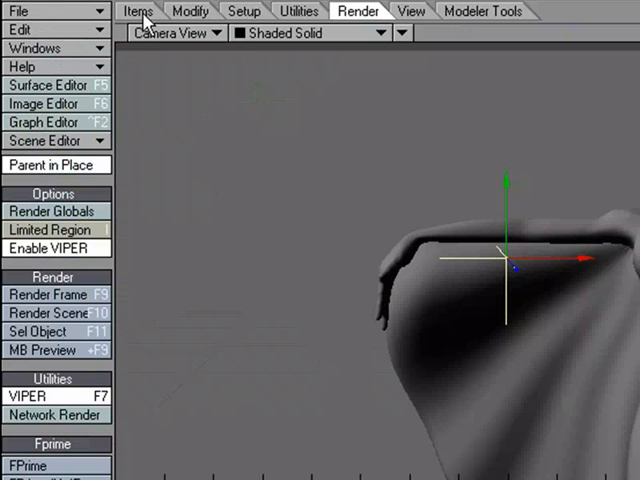
- Switch to the Items tab in Layout
{"action": "left_click", "coordinate": [139, 11]}
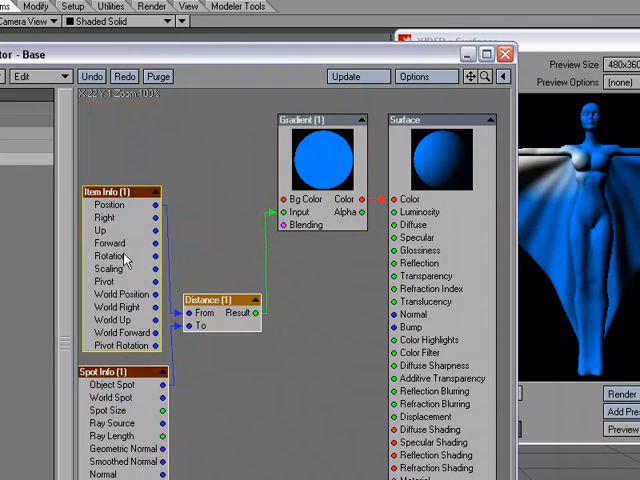
- Collapse the Item Info, Spot Info and Distance nodes and duplicate them
{"action": "left_click", "coordinate": [153, 191]}
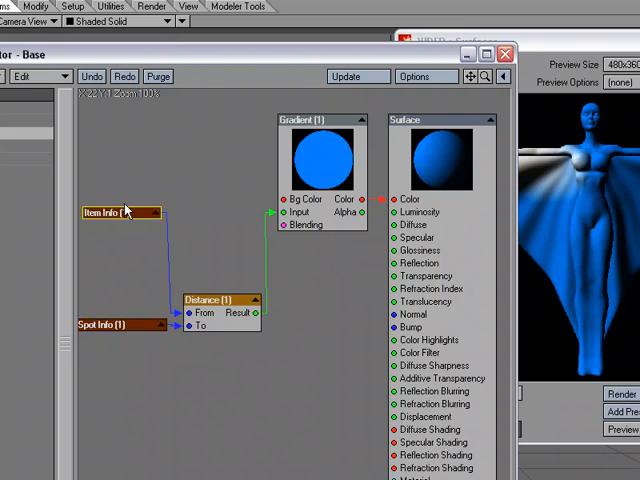
{"action": "left_click_drag", "start_coordinate": [120, 214], "coordinate": [120, 301]}
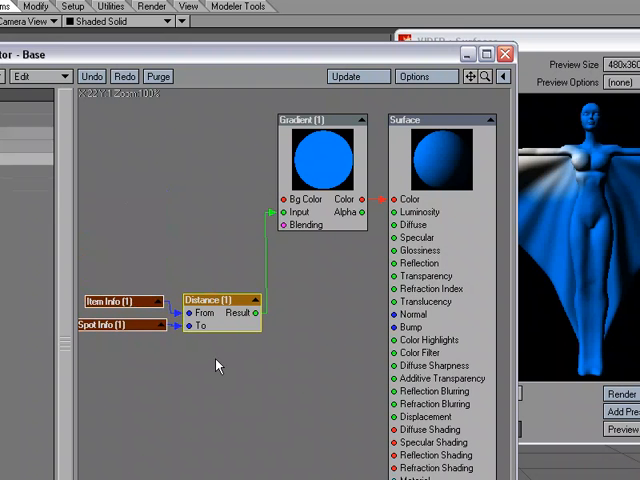
{"action": "right_click", "coordinate": [218, 365]}
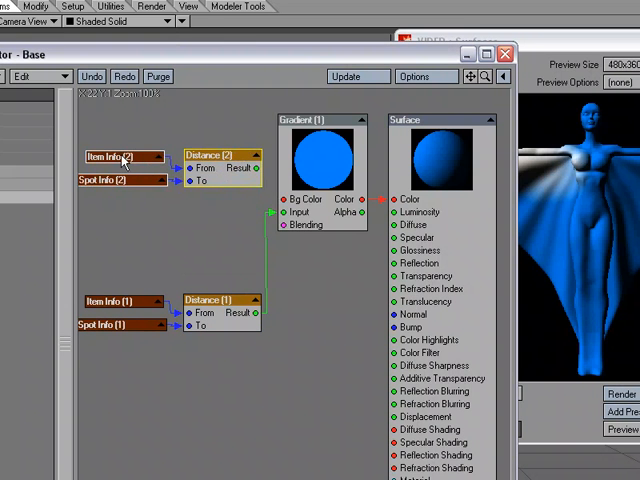
- Point Item Info (2) at the Distance_01 (2) null
{"action": "double_click", "coordinate": [122, 157]}
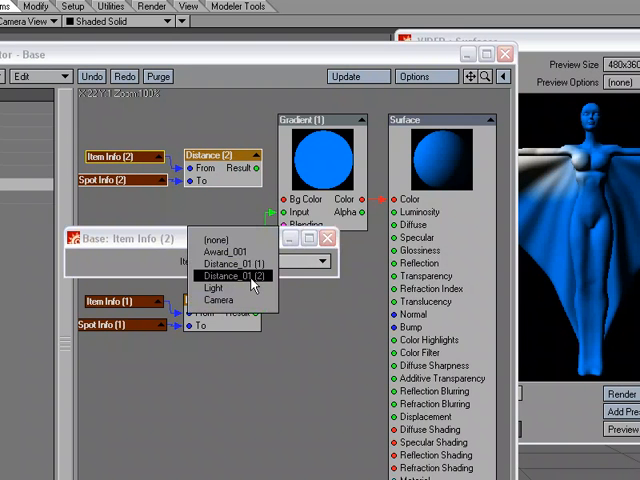
{"action": "left_click", "coordinate": [234, 274]}
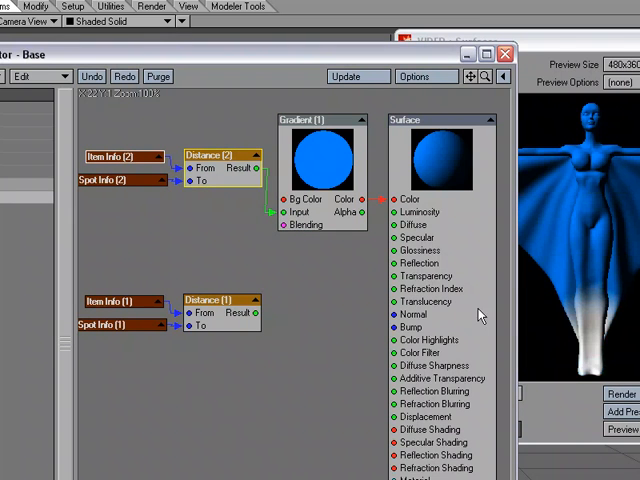
{"action": "mouse_move", "coordinate": [582, 362]}
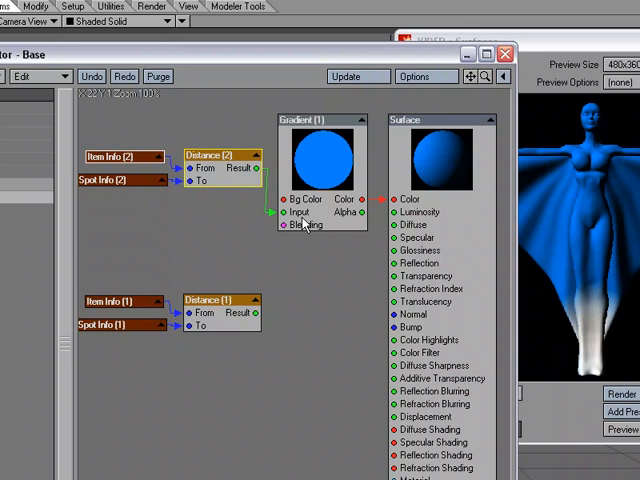
{"action": "left_click", "coordinate": [35, 28]}
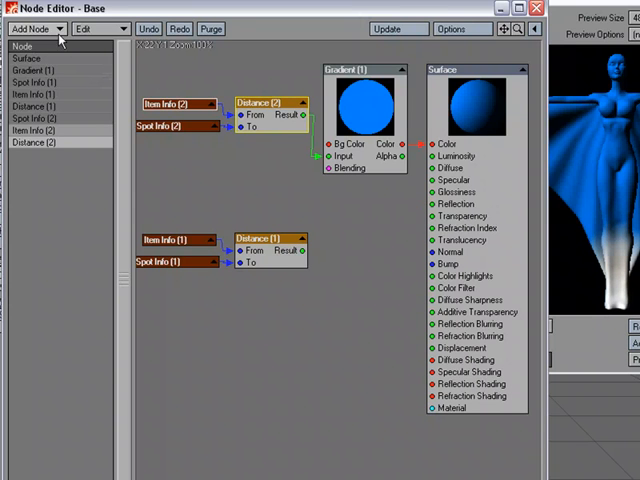
- Add a scalar Multiply node and drag the Gradient's blue Key 3 along the bar
{"action": "left_click", "coordinate": [40, 28]}
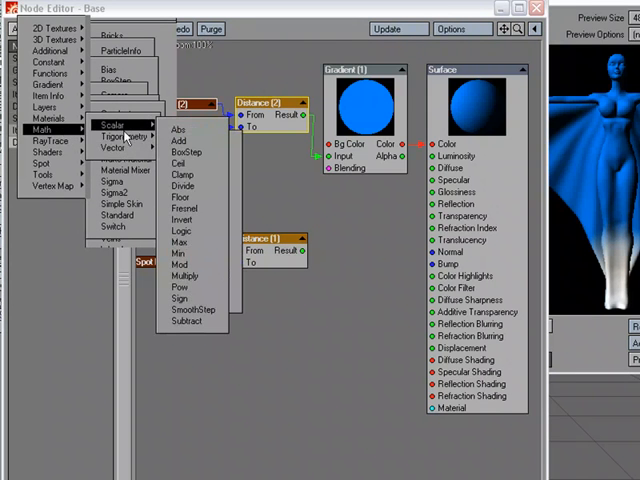
{"action": "left_click", "coordinate": [187, 275]}
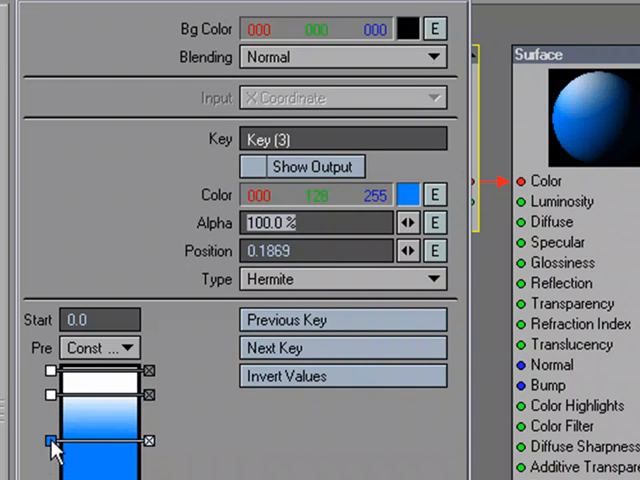
{"action": "left_click_drag", "start_coordinate": [50, 445], "coordinate": [48, 420]}
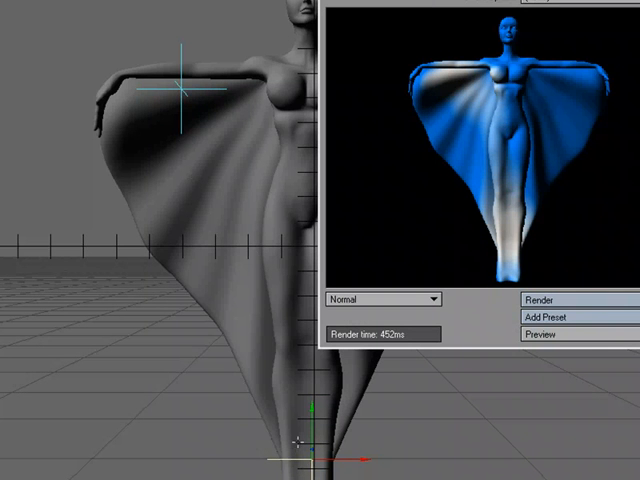
{"action": "mouse_move", "coordinate": [543, 258]}
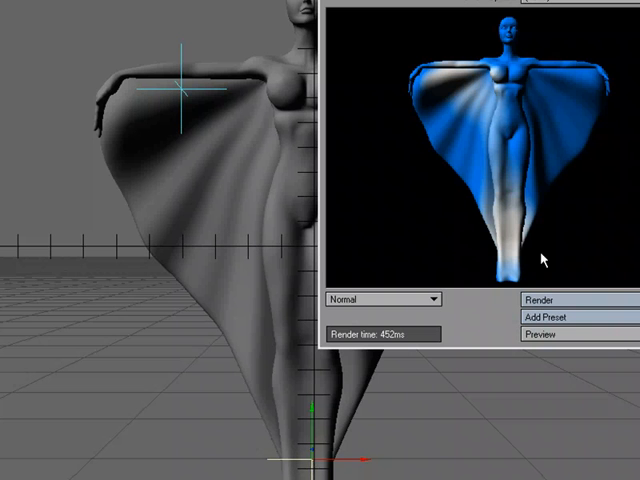
{"action": "mouse_move", "coordinate": [487, 80]}
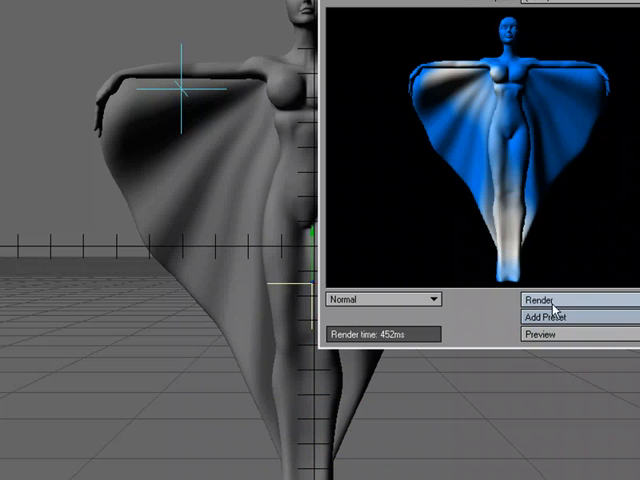
- Render the statue in the VIPER preview window
{"action": "left_click", "coordinate": [540, 300]}
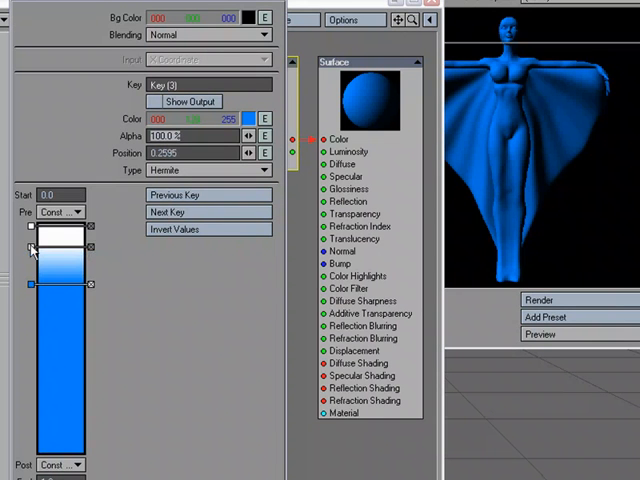
- Drag the Gradient's white key further so white returns to the statue's lower legs and cape hem
{"action": "left_click_drag", "start_coordinate": [32, 255], "coordinate": [32, 268]}
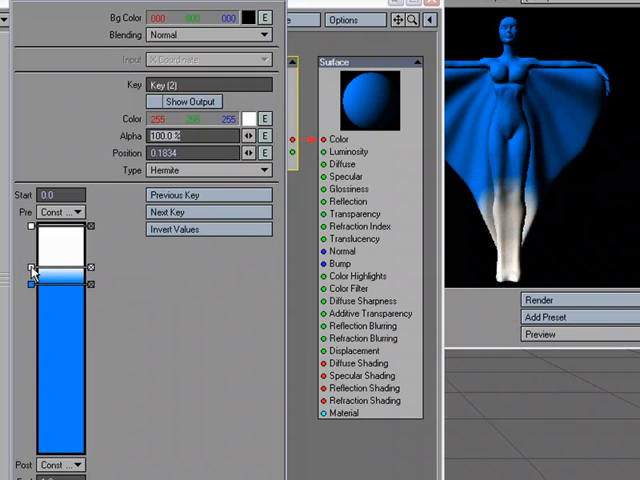
{"action": "left_click_drag", "start_coordinate": [32, 270], "coordinate": [32, 250]}
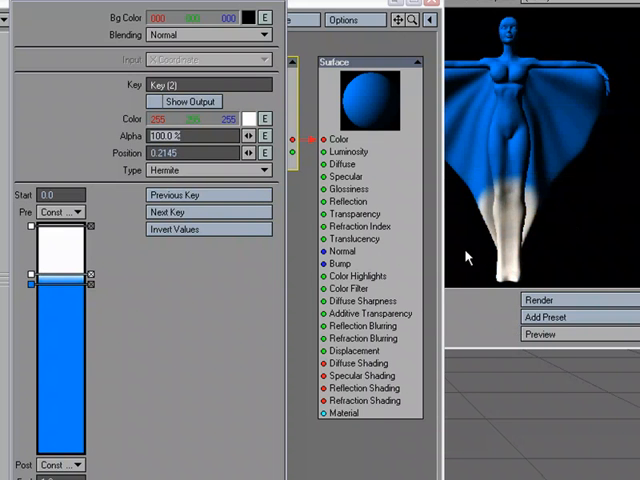